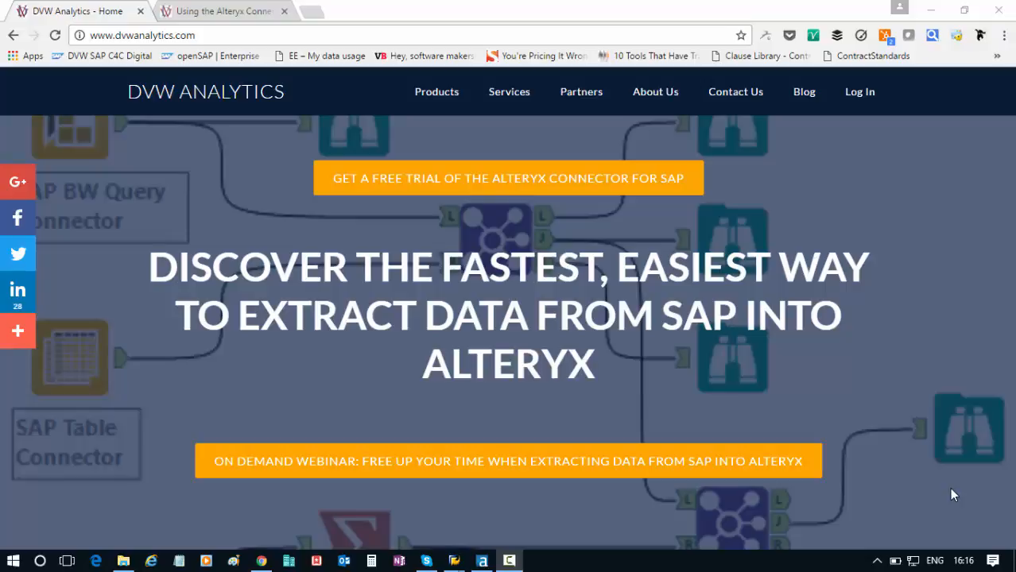
mouse_move(951, 496)
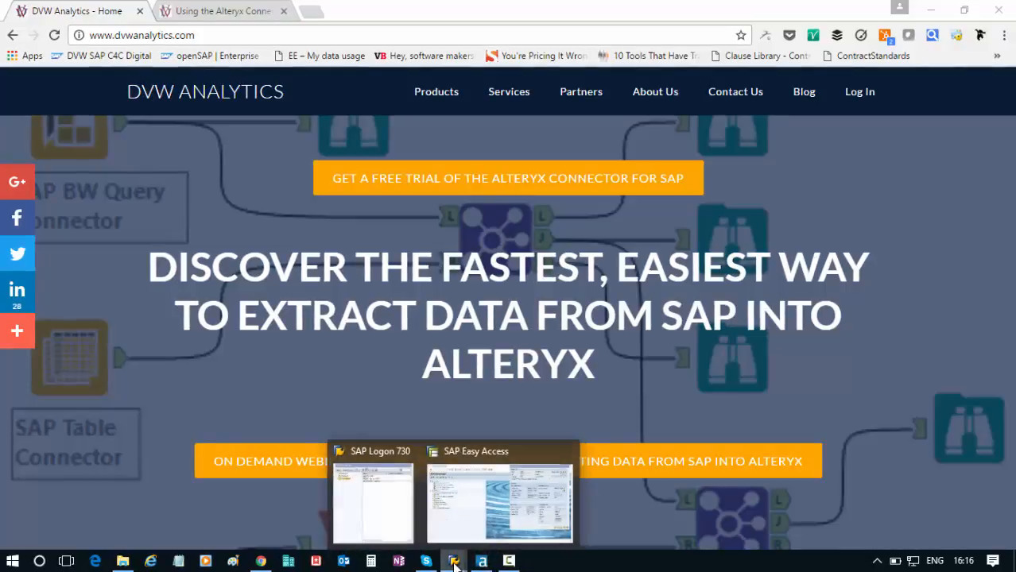
Bring SAP Easy Access forward to view the S/4HANA system status for client 800.
click(499, 506)
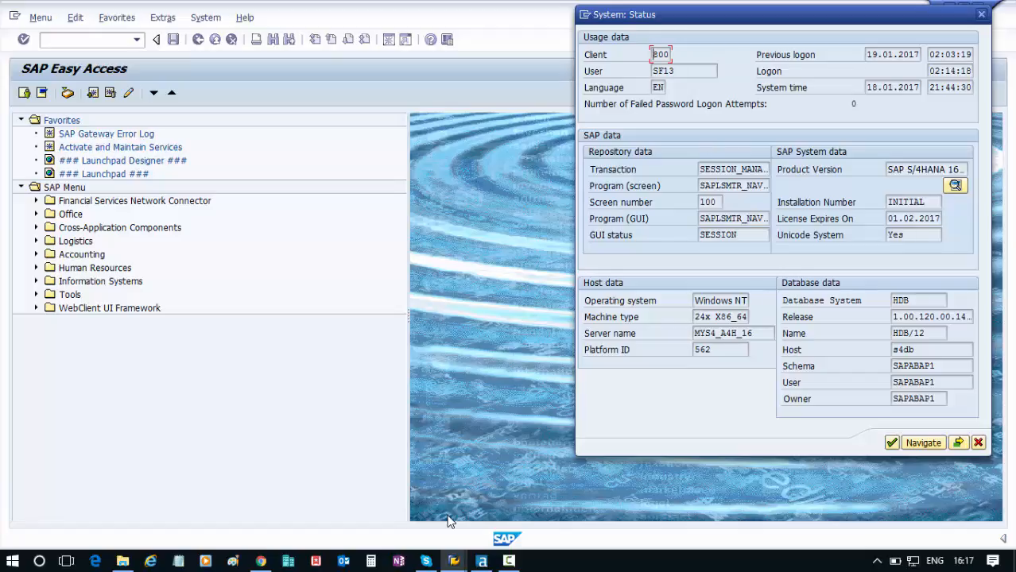
mouse_move(552, 251)
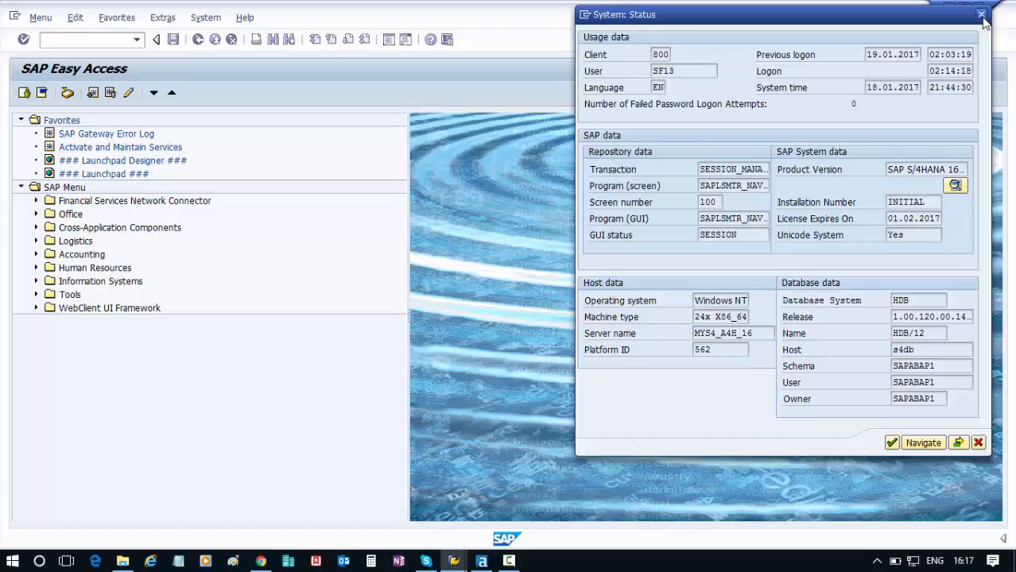
Run the SE16 Data Browser on table VBAK to list its 10 sales header records.
click(981, 14)
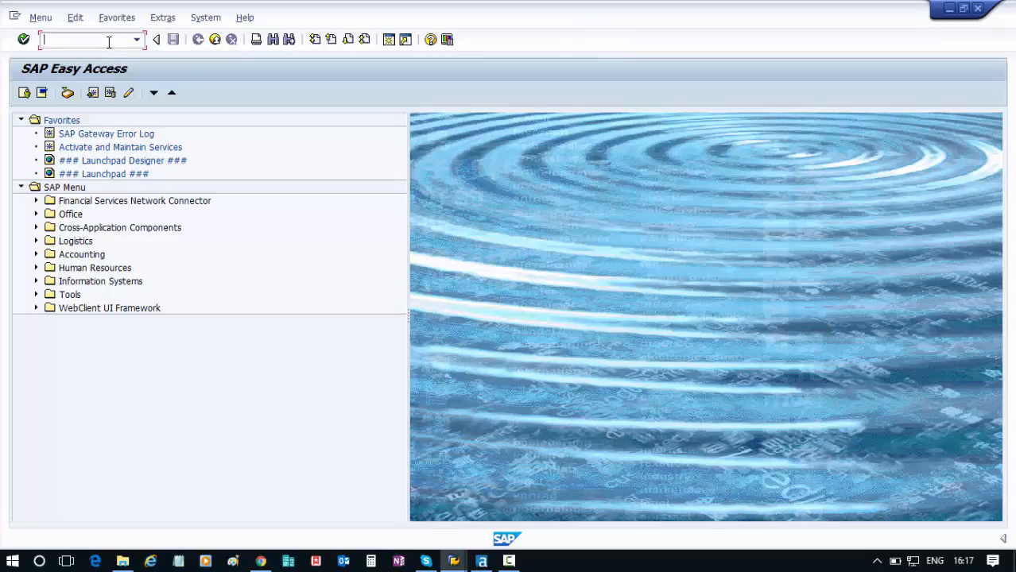
text(se16)
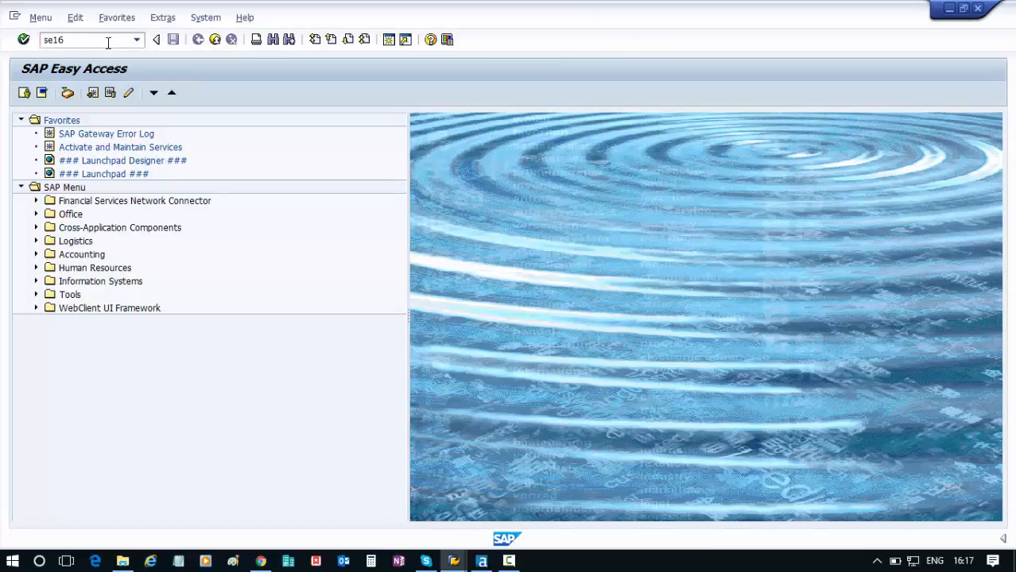
key(Enter)
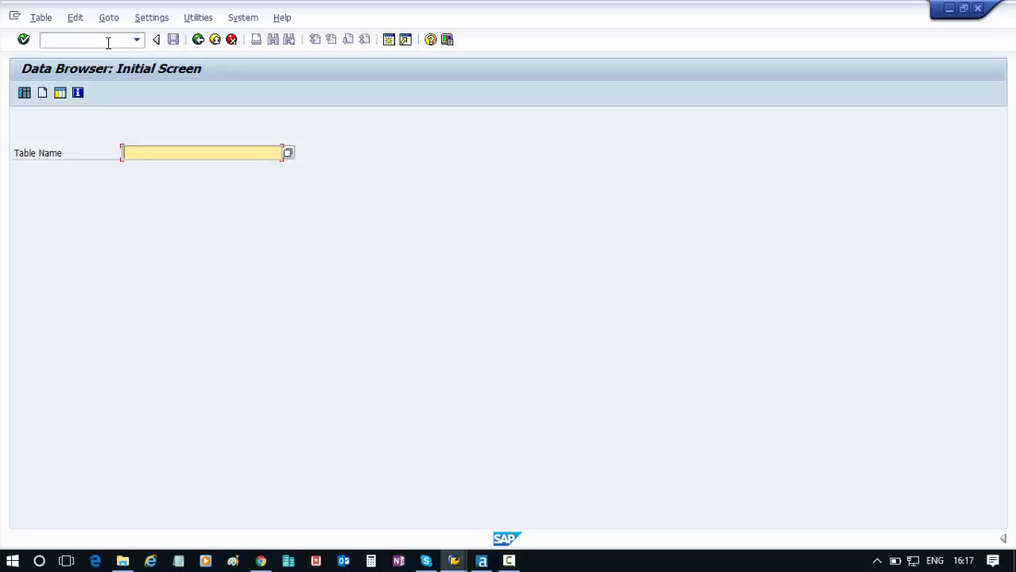
text(v)
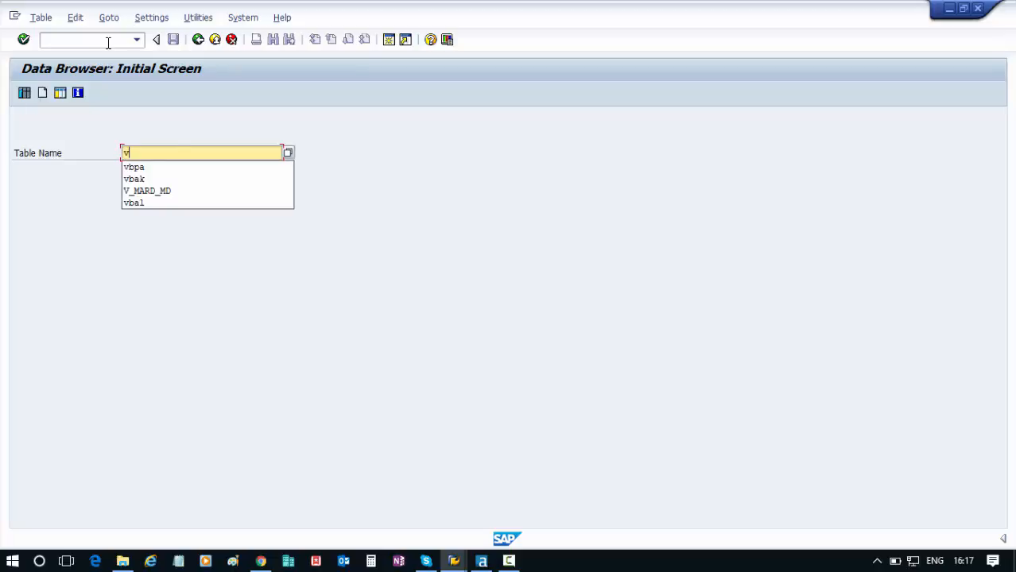
click(134, 178)
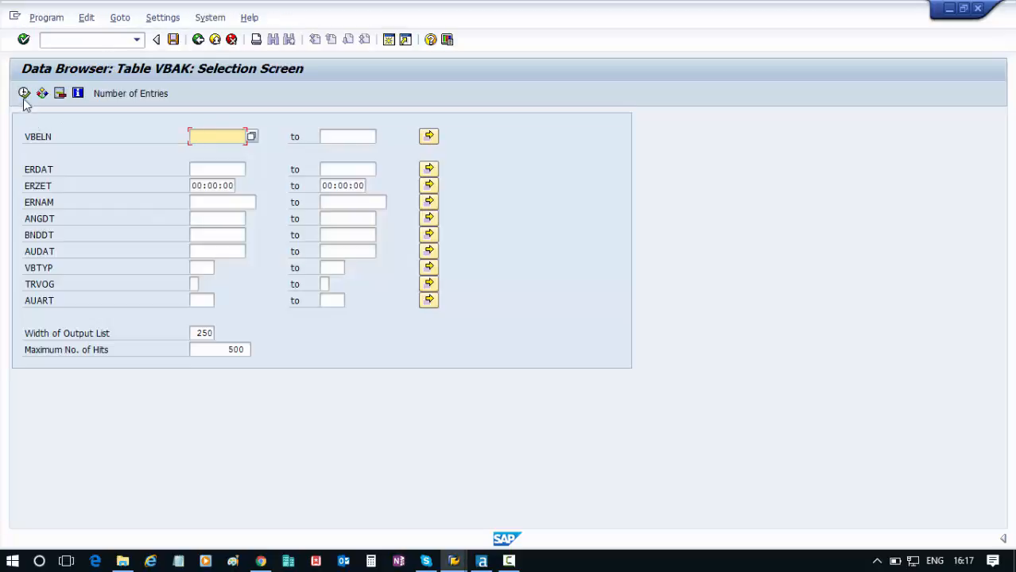
click(24, 92)
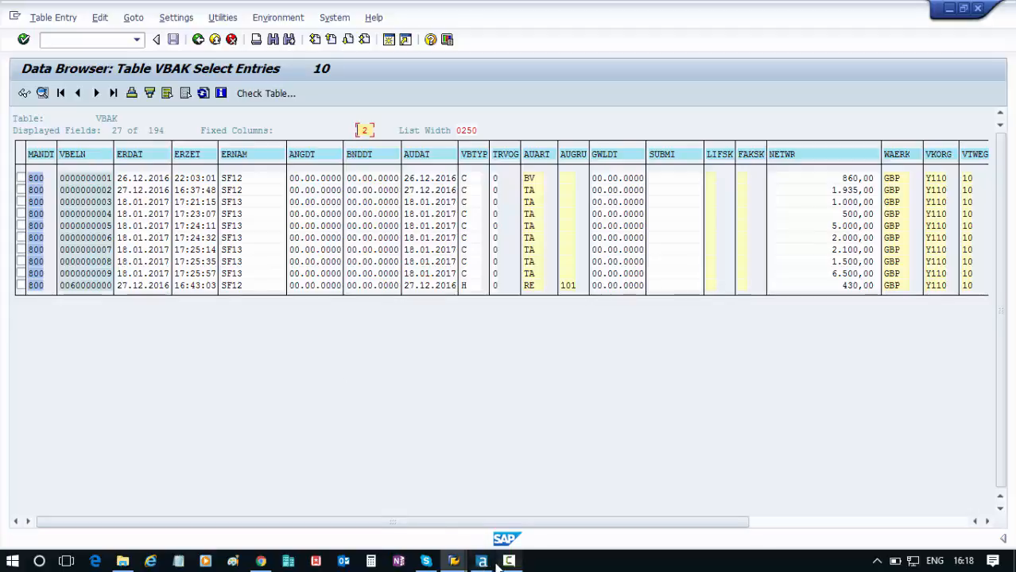
Bring the Alteryx workflow forward to view the VBAK header SAP Table tool's settings.
click(480, 563)
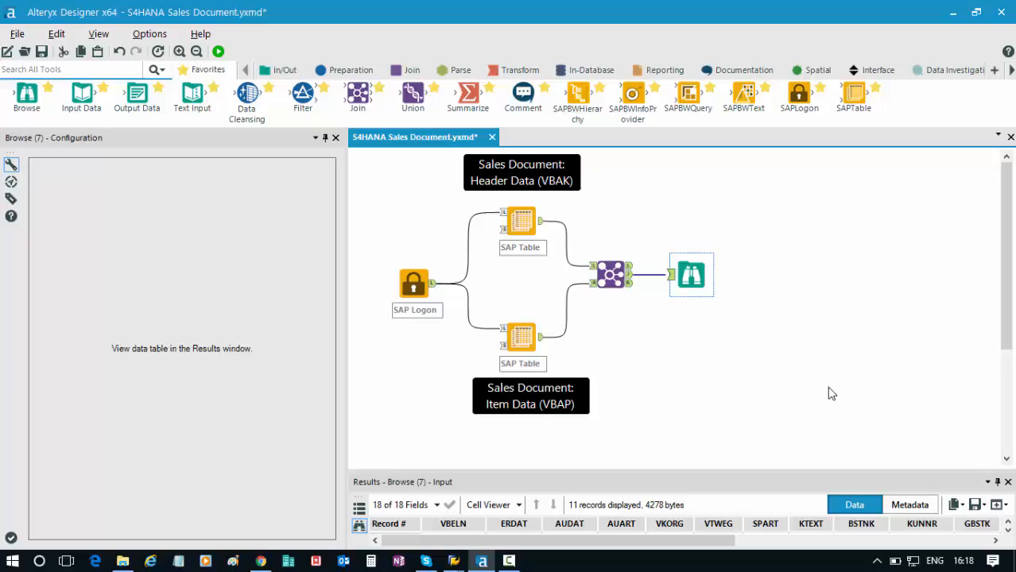
mouse_move(566, 166)
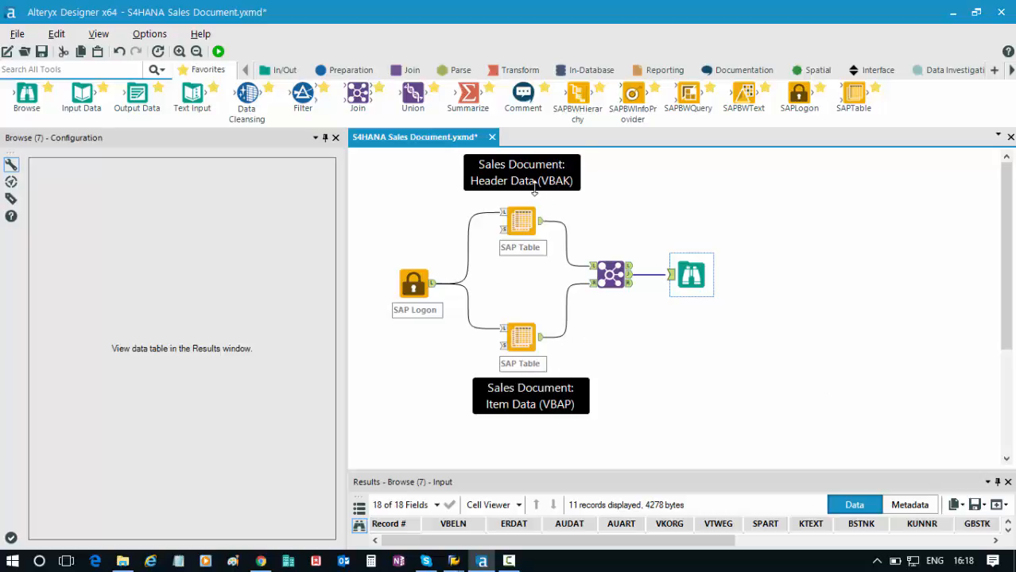
mouse_move(644, 202)
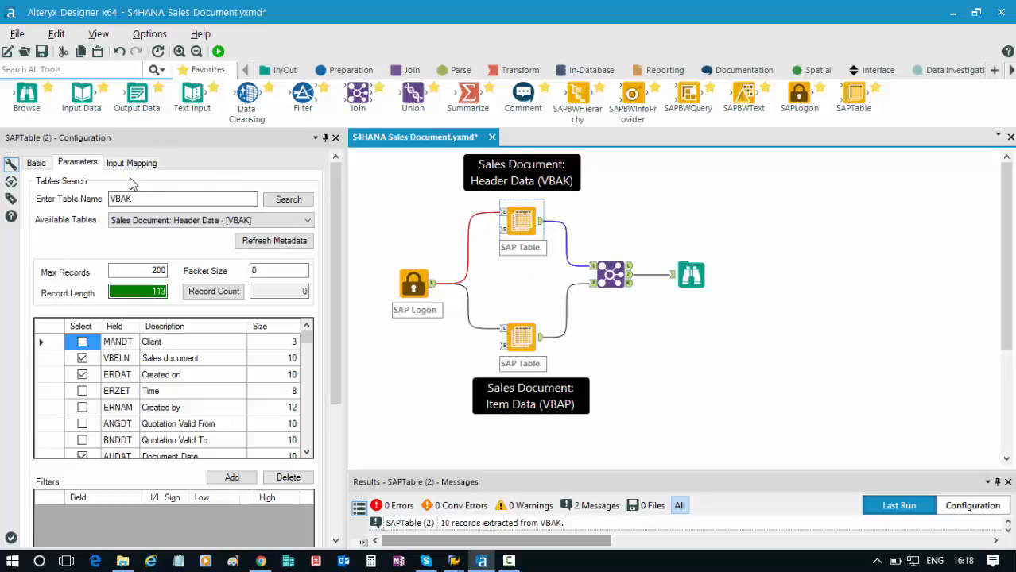
mouse_move(78, 217)
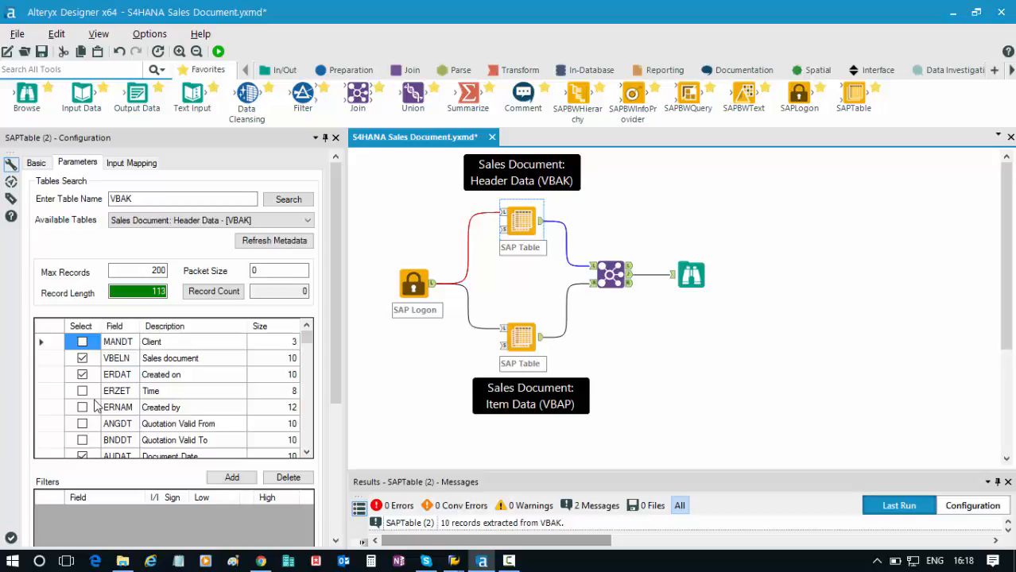
Inspect the VBAP item extraction, the Join on VBELN and the Browse viewer of joined records.
click(522, 334)
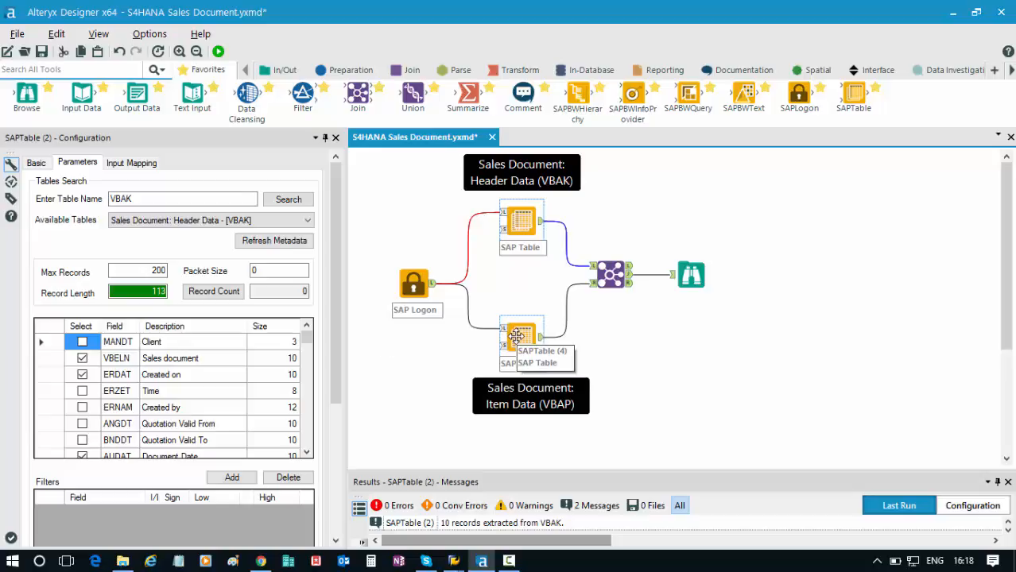
click(521, 334)
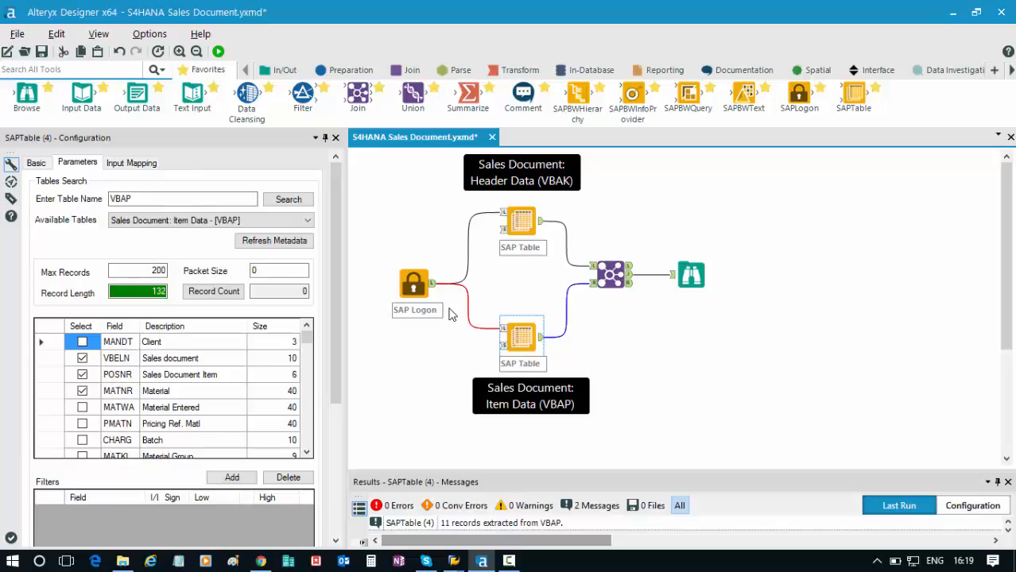
click(611, 274)
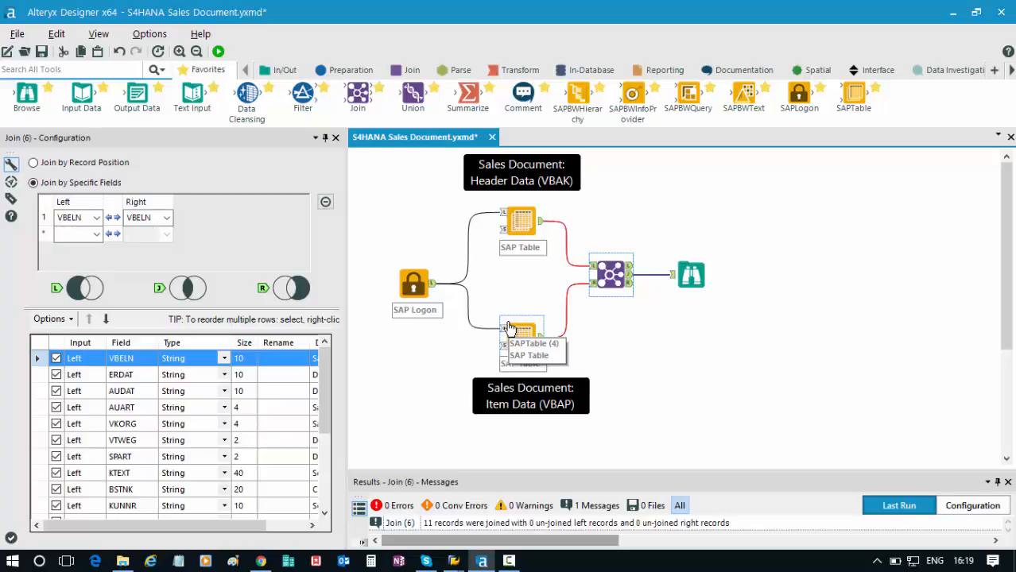
click(690, 273)
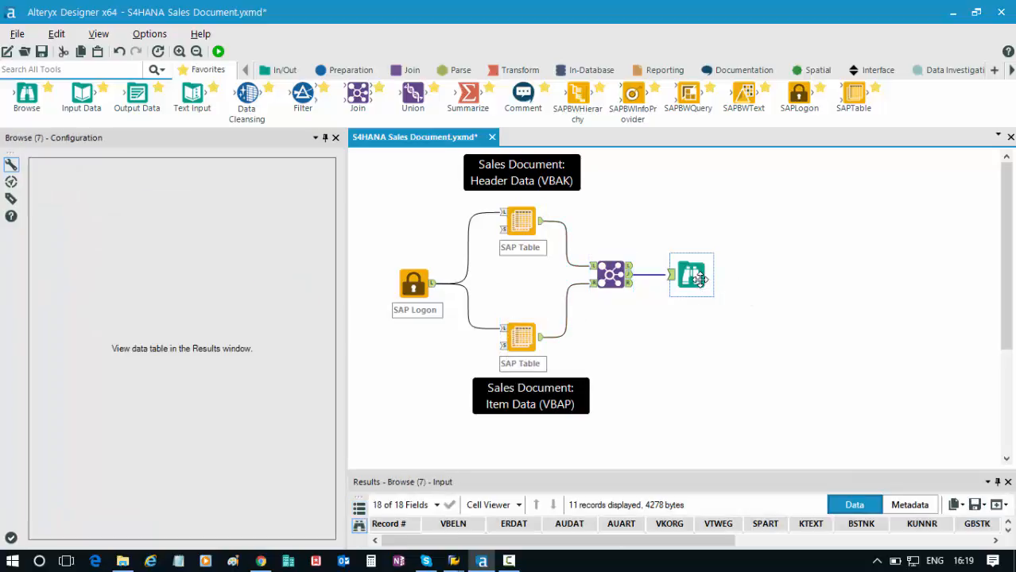
Show all 11 joined records in a separate window, then switch to the DVW Analytics website.
click(1001, 506)
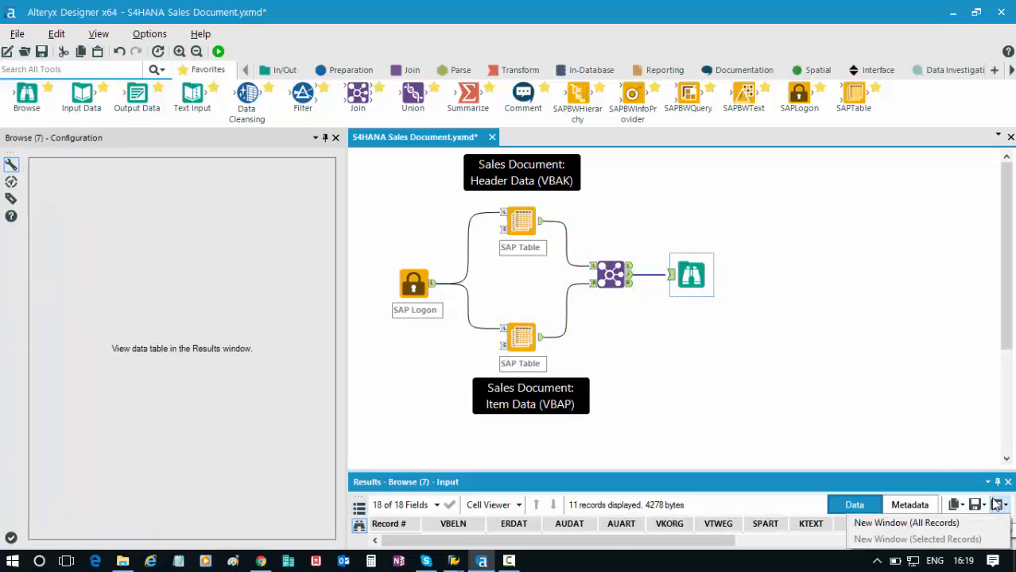
click(907, 521)
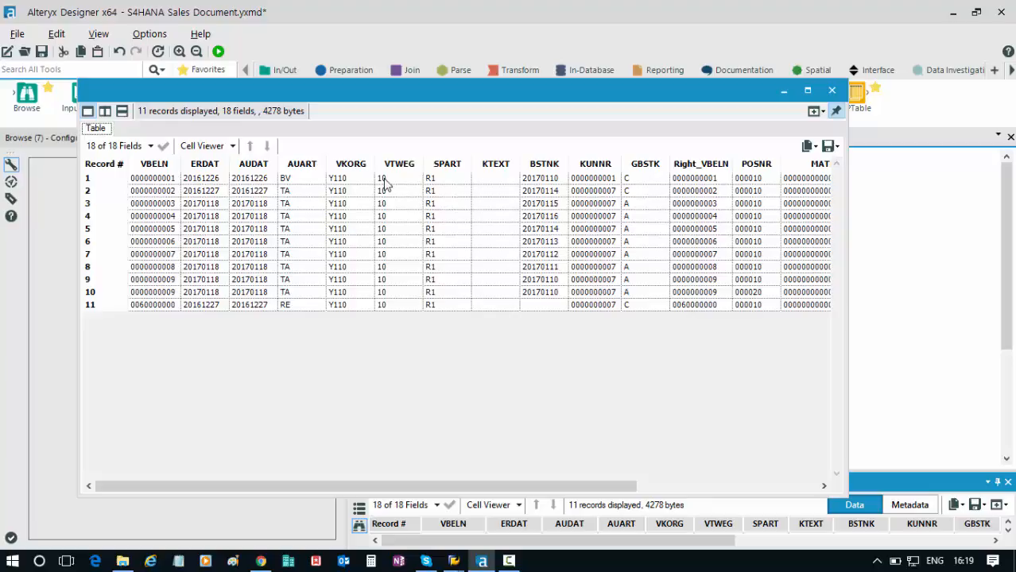
mouse_move(501, 484)
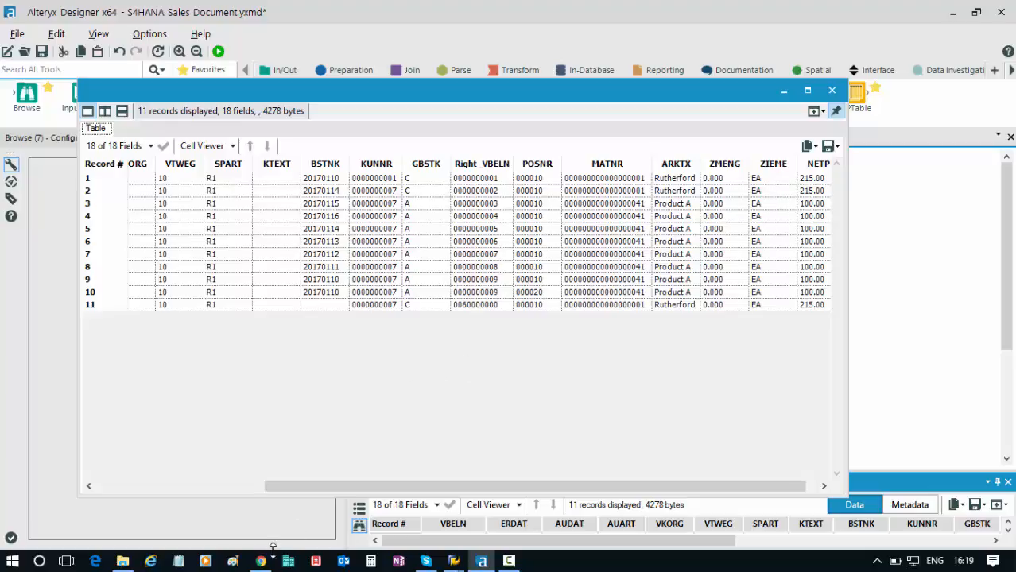
click(261, 563)
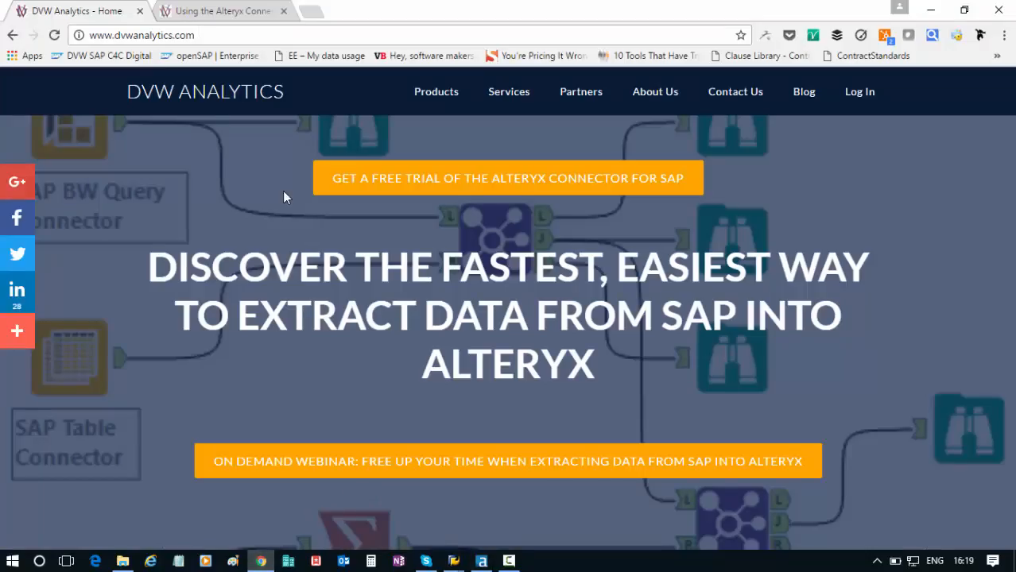
Read the 'Using the Alteryx Connector for SAP with S/4HANA' post down to the primary document tables.
click(223, 10)
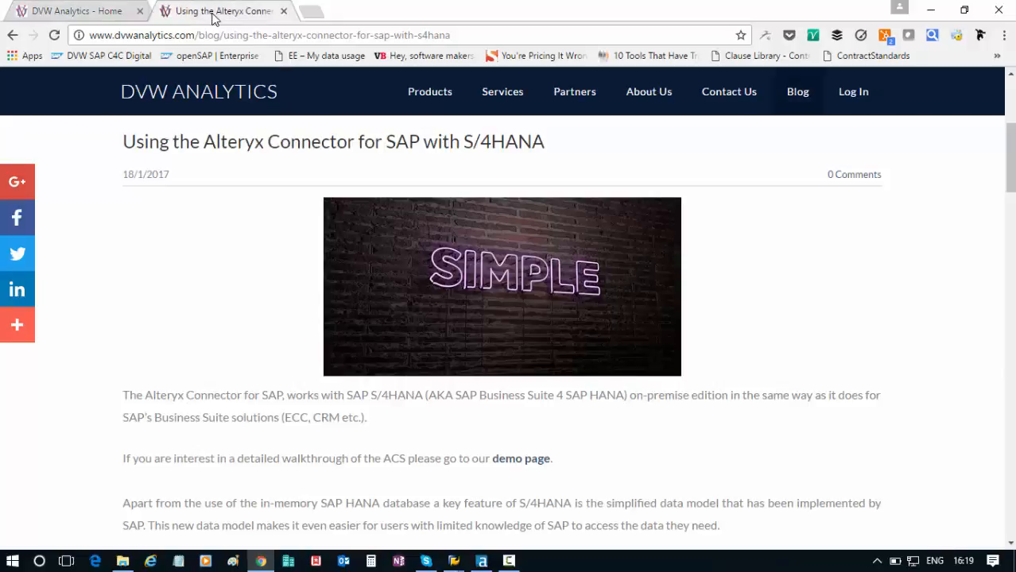
mouse_move(993, 147)
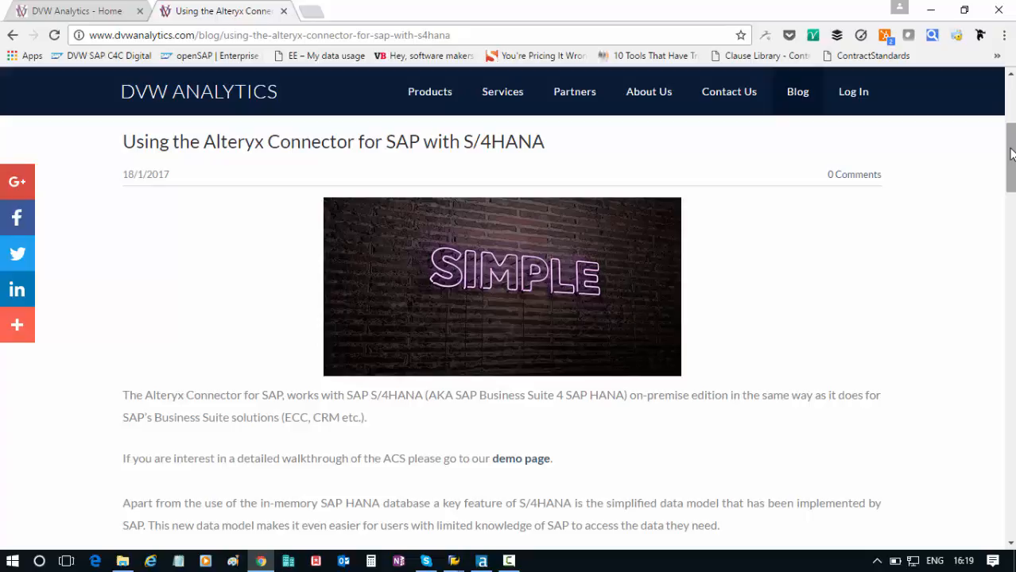
scroll(down, 3)
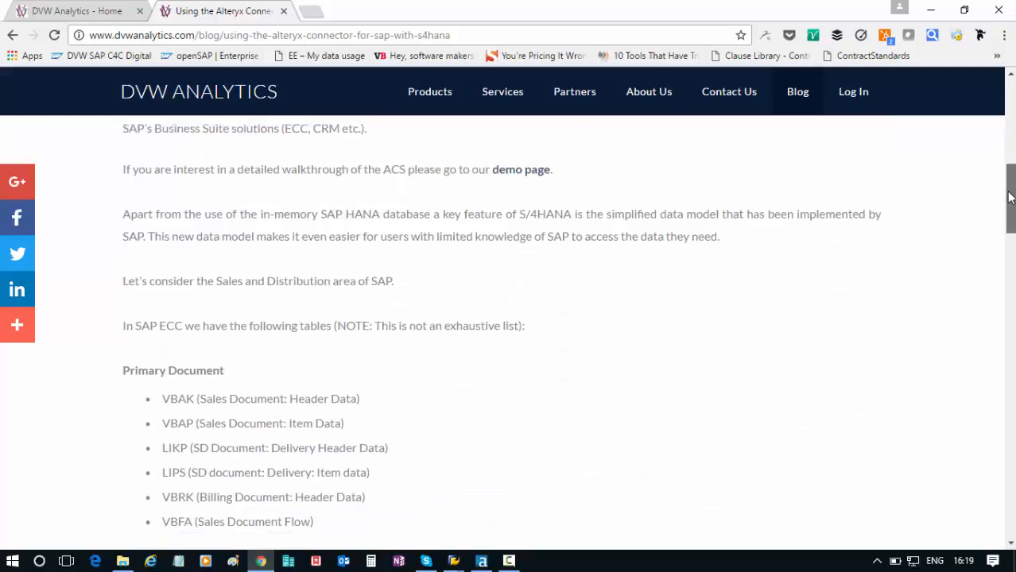
scroll(down, 3)
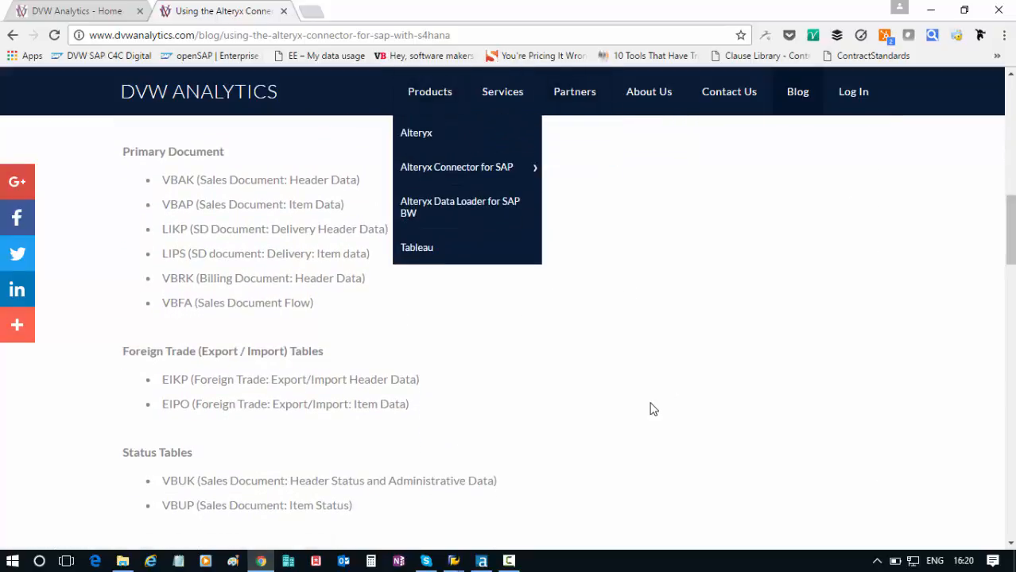
mouse_move(651, 409)
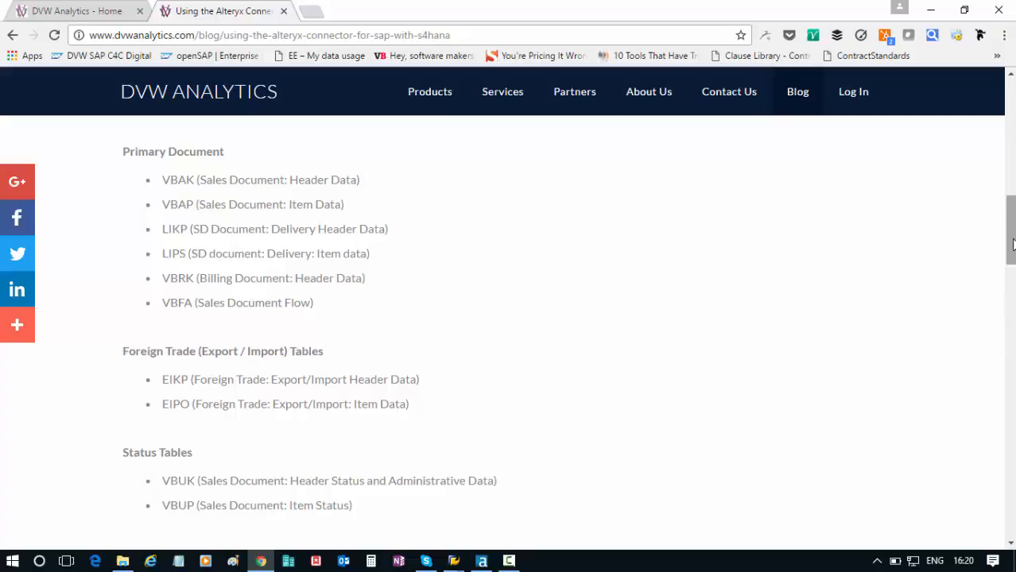
Scroll on to the simplified S/4HANA sales table list with VBUK merged into VBAK.
scroll(down, 3)
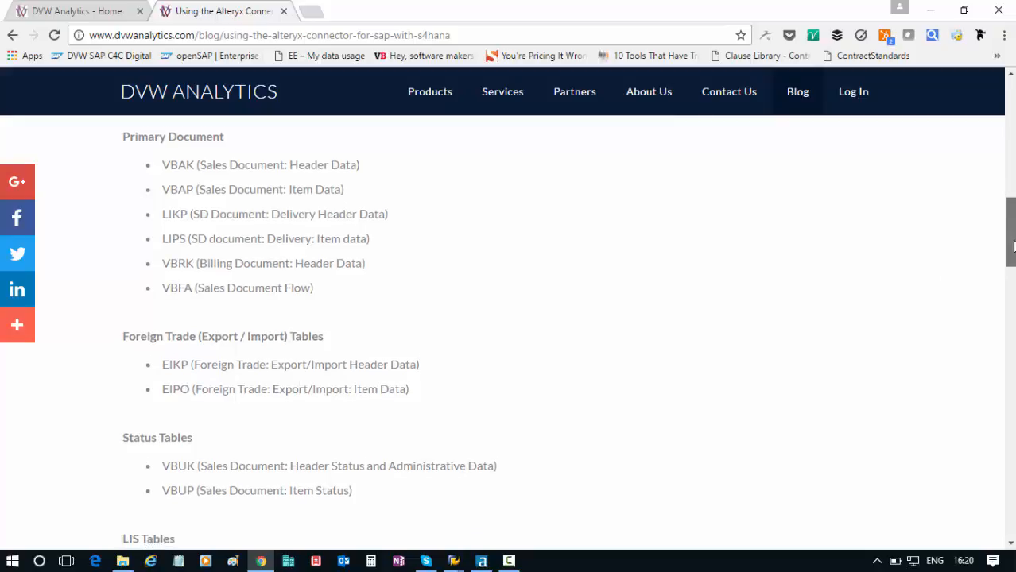
scroll(down, 3)
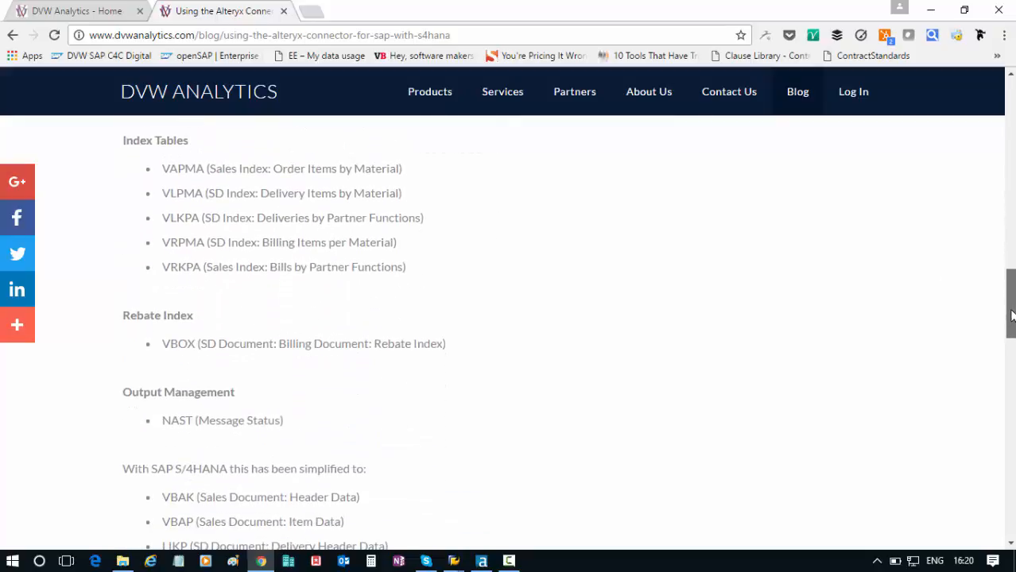
scroll(down, 3)
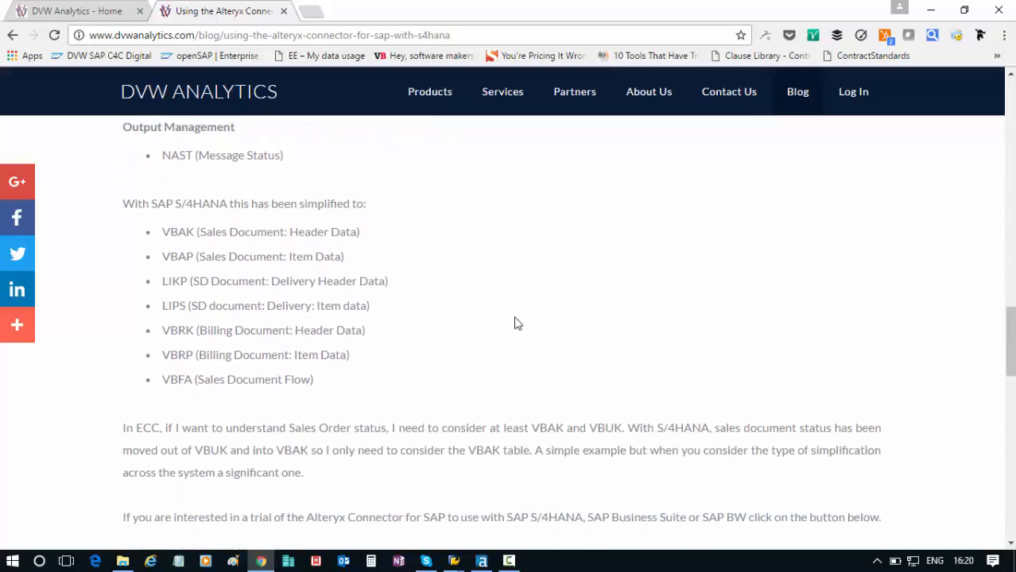
mouse_move(356, 494)
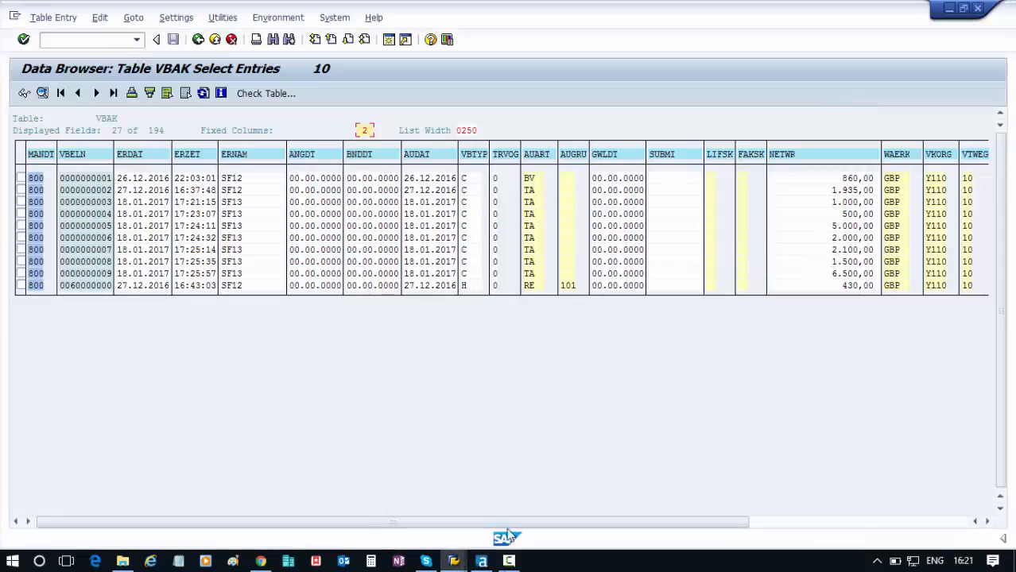
Return to Alteryx and show the Header Data (VBAK) tool's settings with 10 records extracted.
click(481, 561)
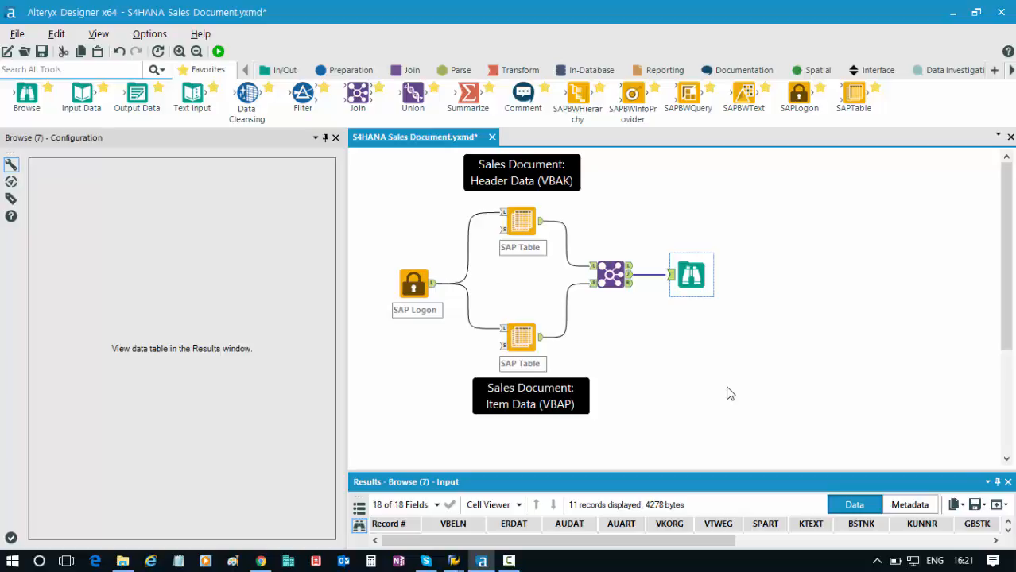
click(522, 221)
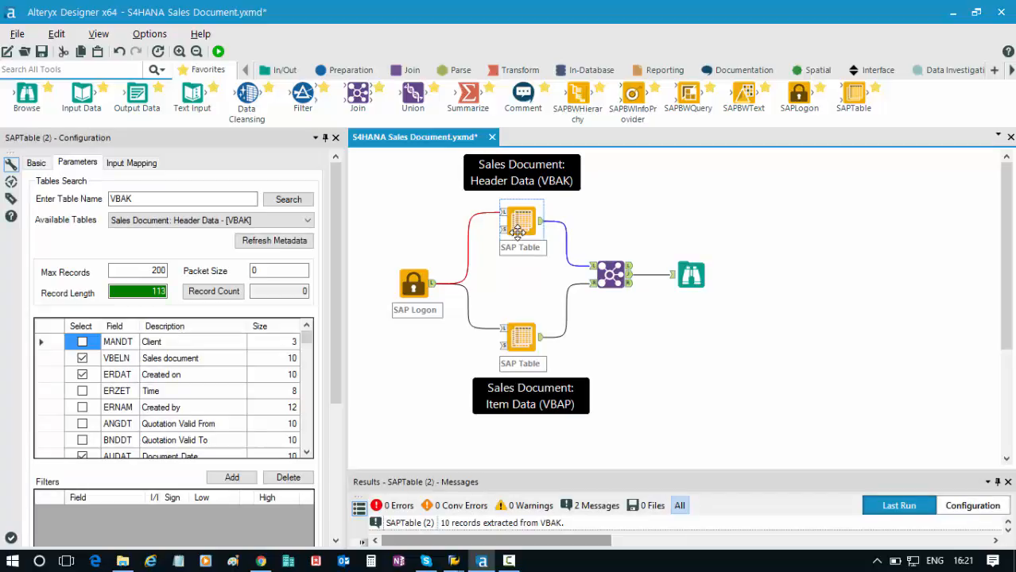
Check the VBAP item step, then show all 11 joined records across 18 fields in a new window.
click(521, 337)
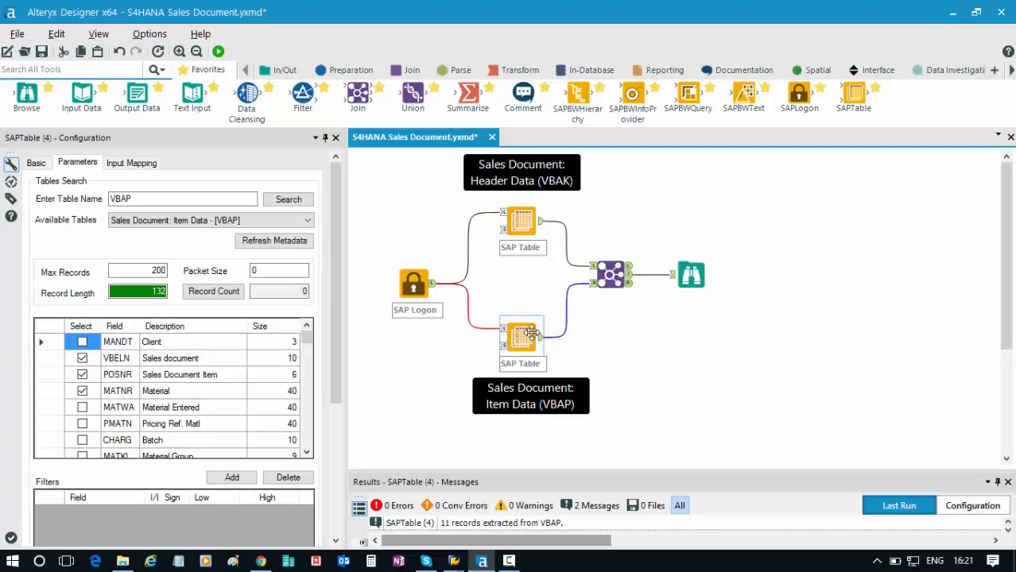
mouse_move(611, 274)
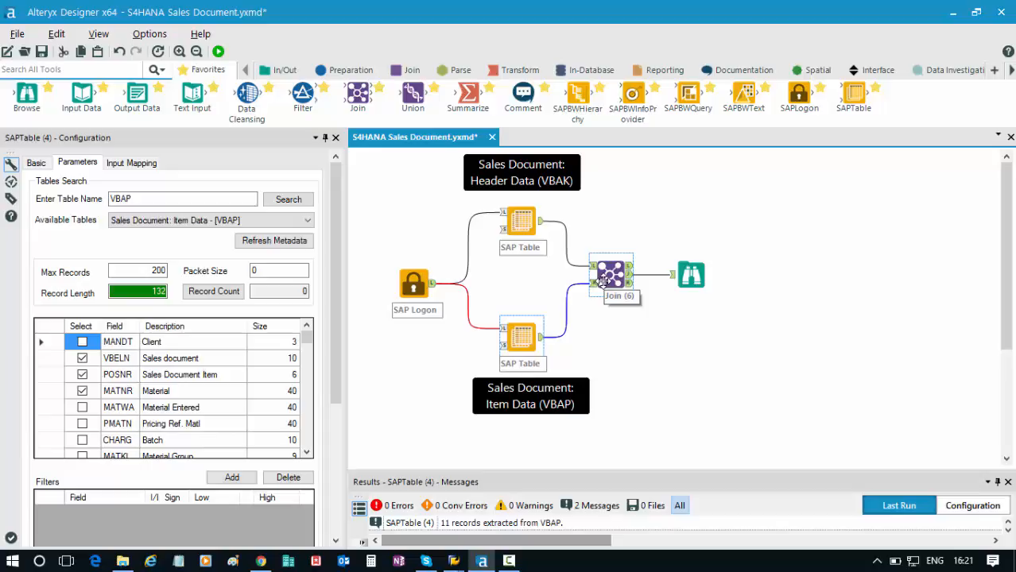
click(690, 273)
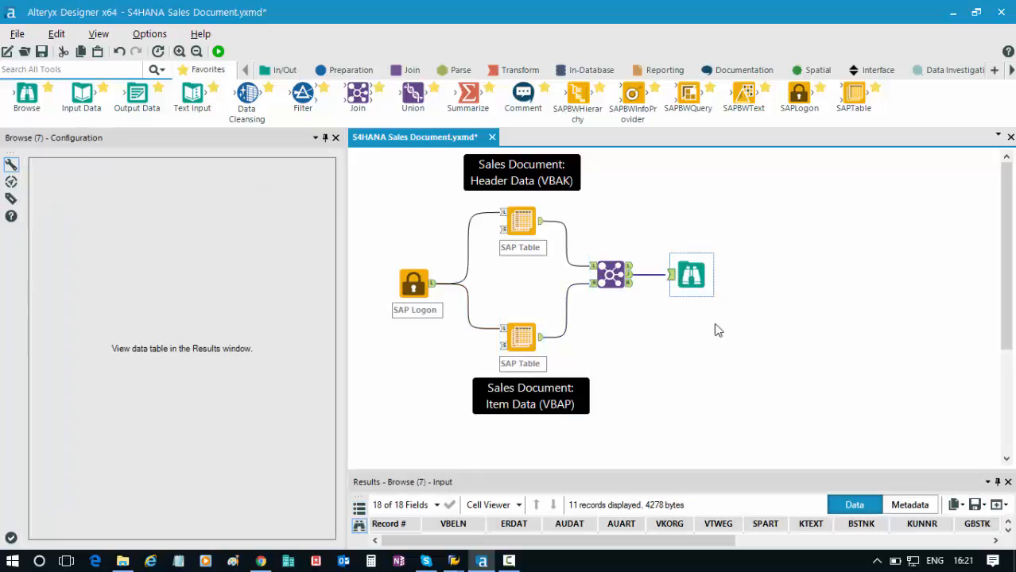
click(954, 506)
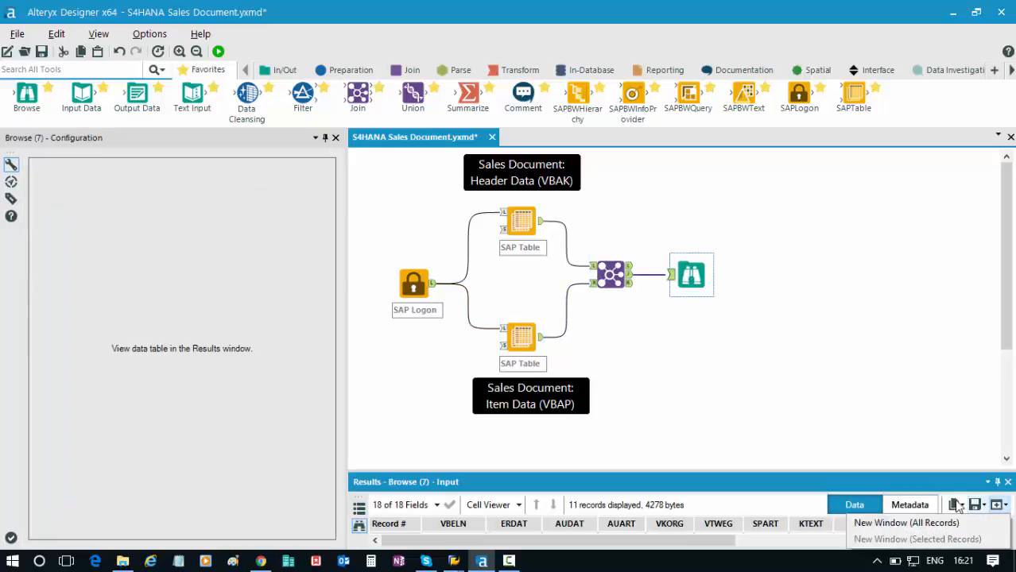
click(906, 521)
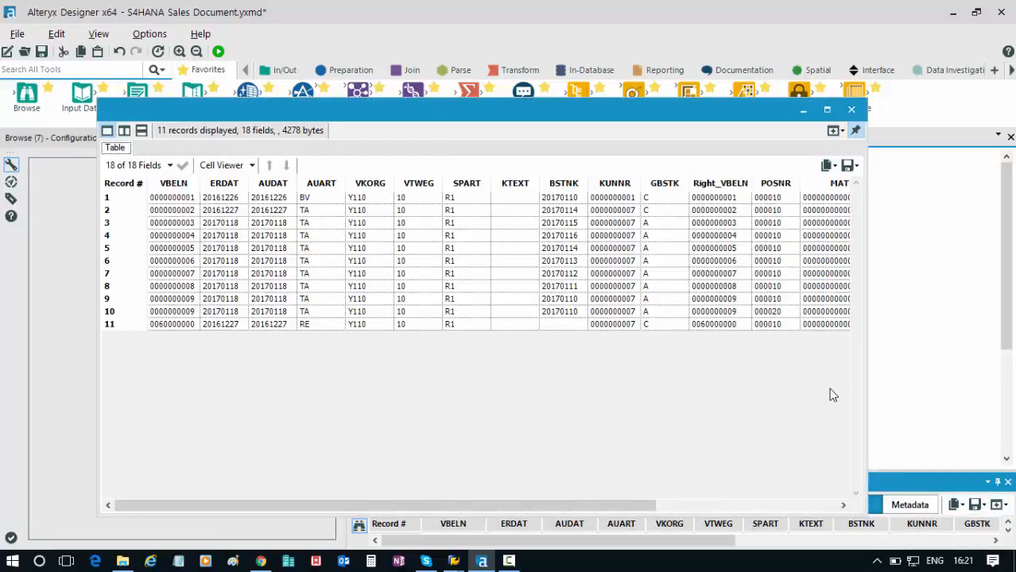